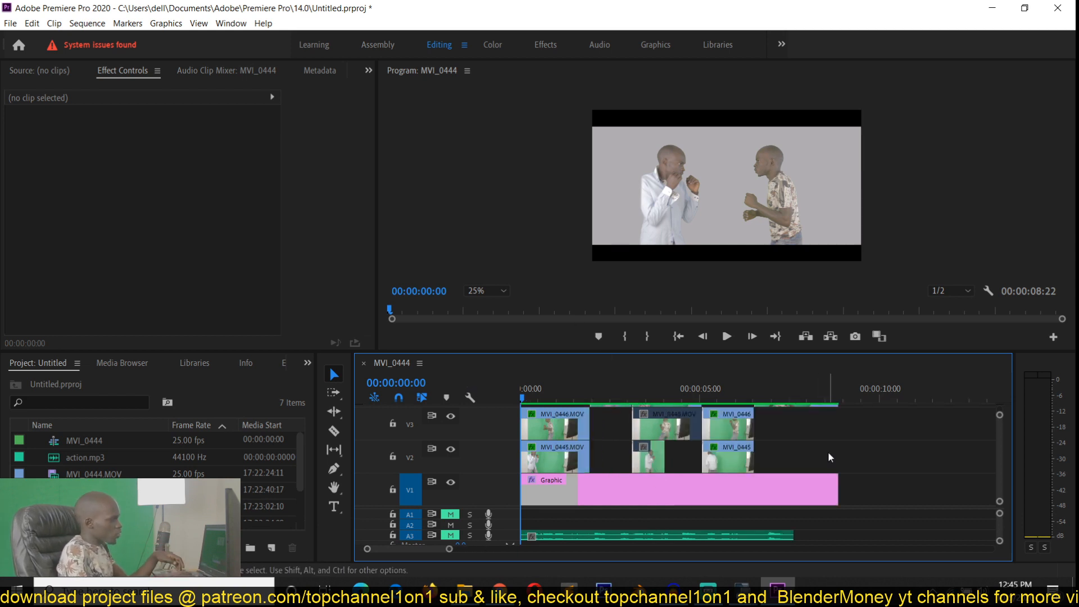
# Step: Preview the keyed fight sequence, then play the guide fight-sound audio from the start
pyautogui.click(726, 337)
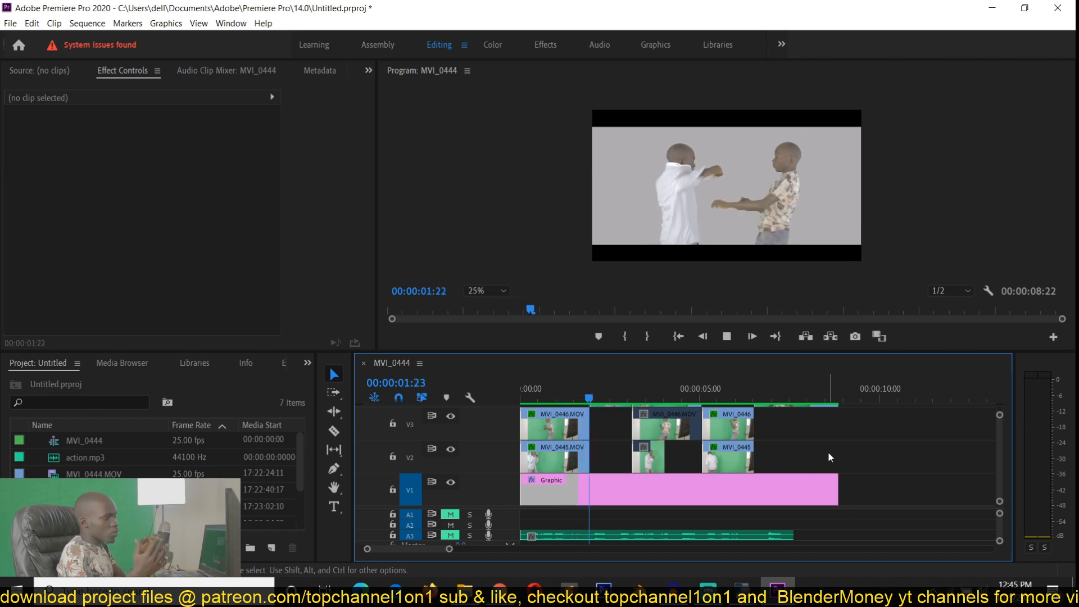
pyautogui.click(726, 337)
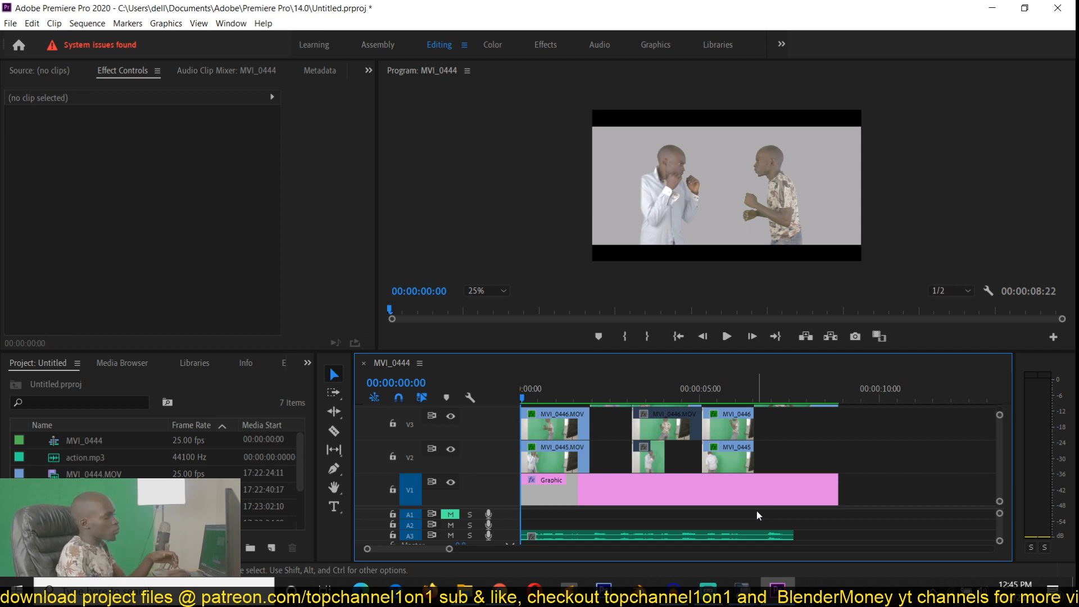
pyautogui.click(726, 336)
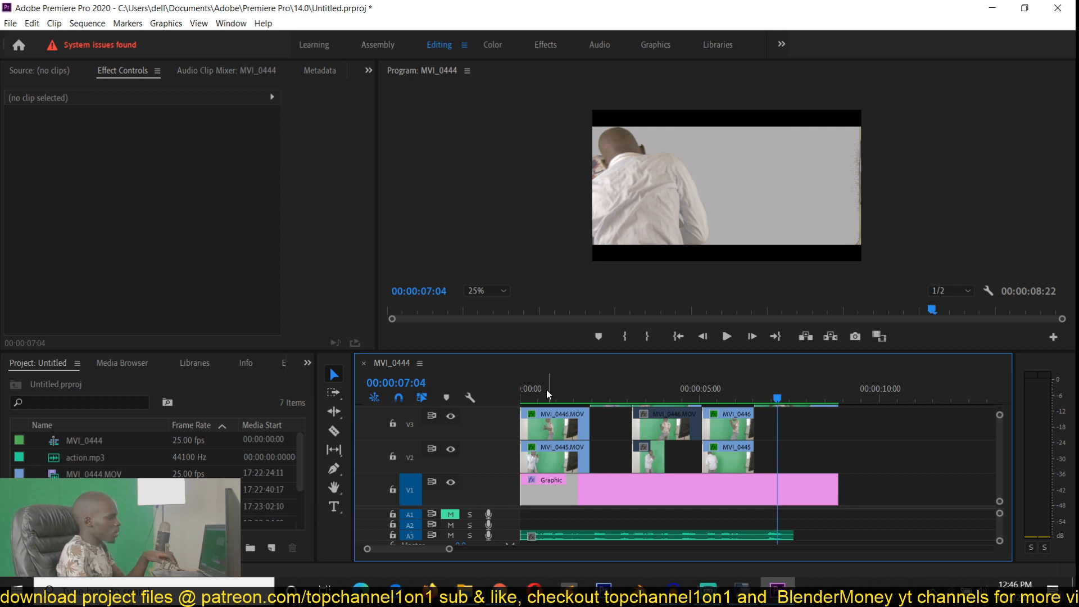
pyautogui.scroll(-3)
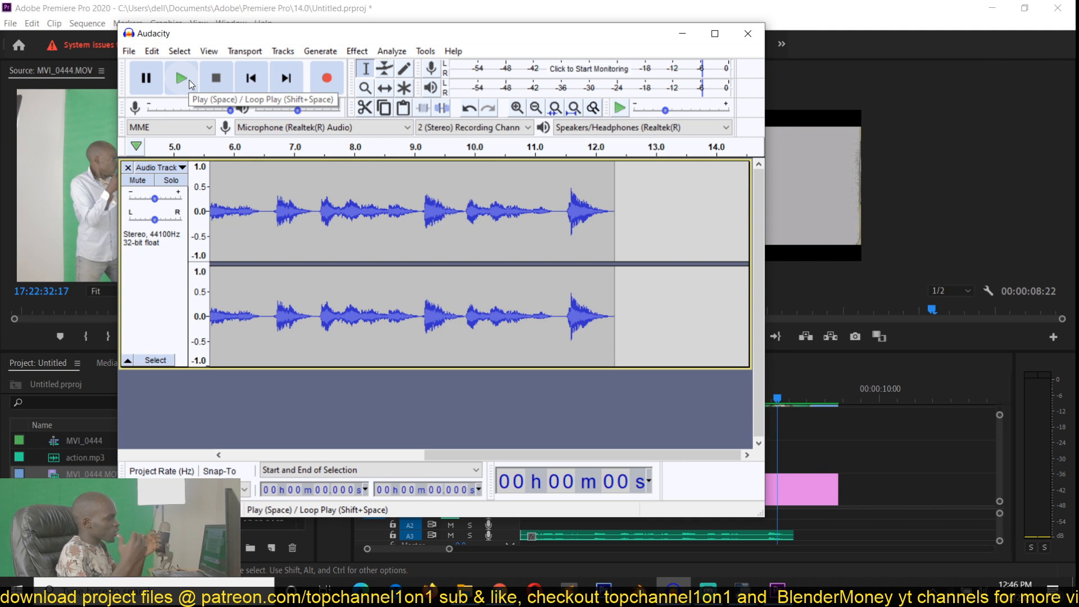
pyautogui.click(181, 77)
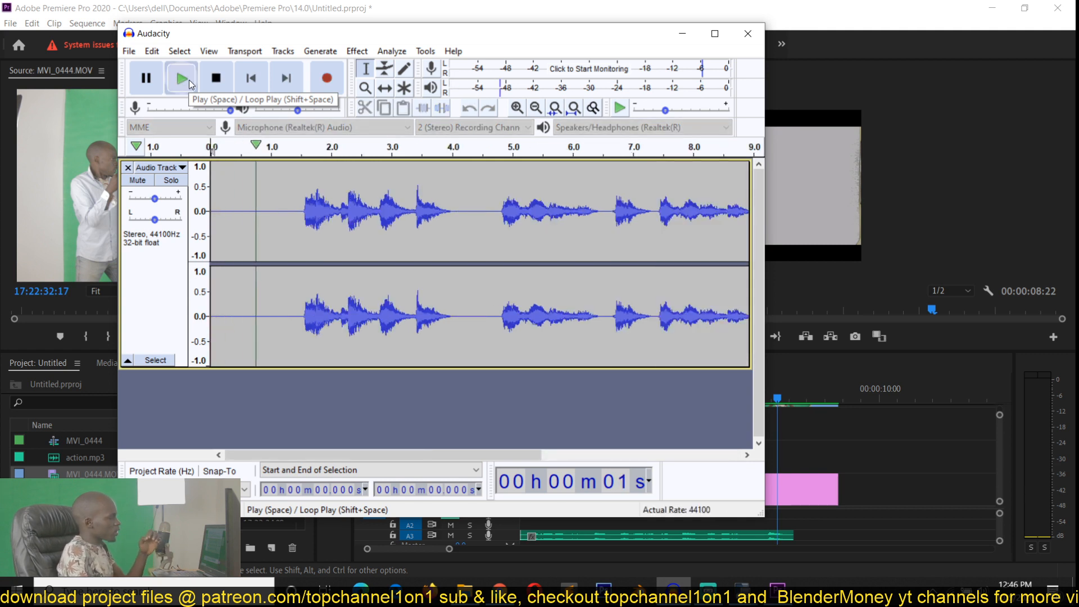
pyautogui.click(182, 77)
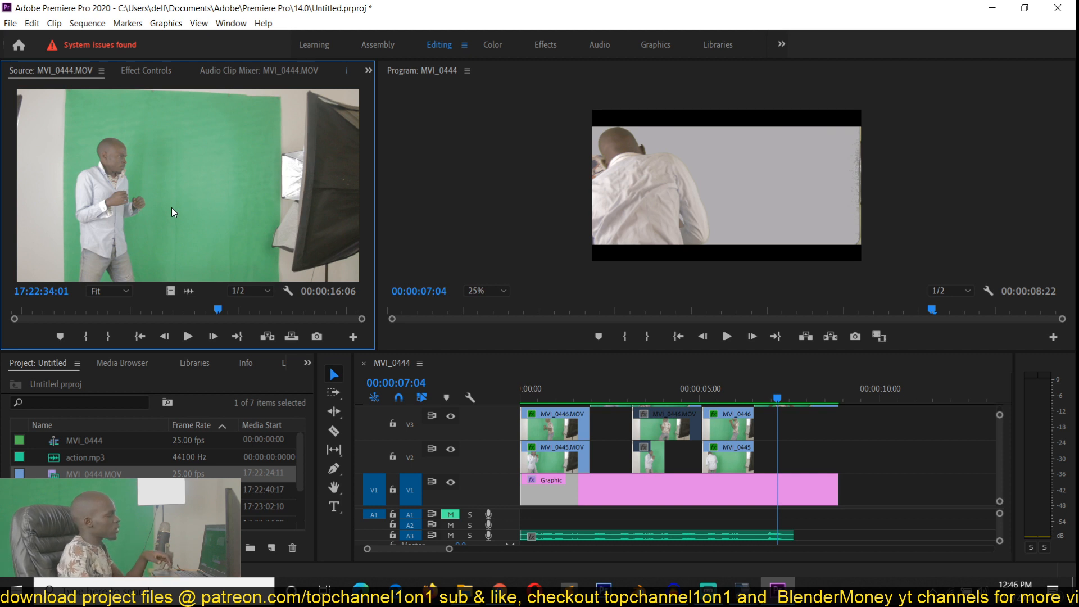
pyautogui.moveTo(142, 207)
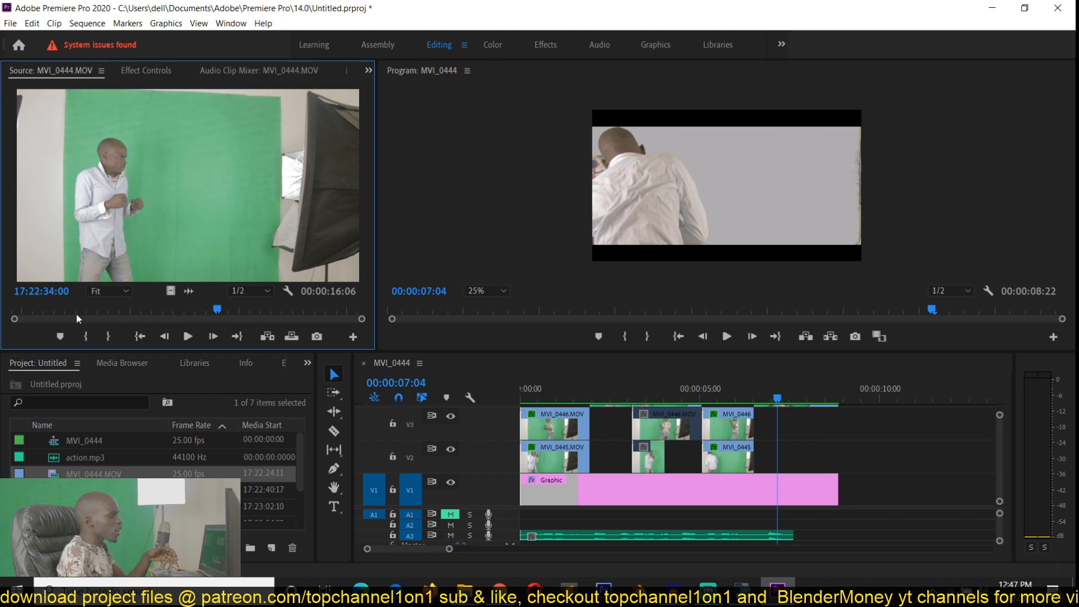
# Step: Skim the MVI_0444.MOV take and load MVI_0445.MOV into the Source Monitor
pyautogui.moveTo(217, 310); pyautogui.dragTo(103, 310)
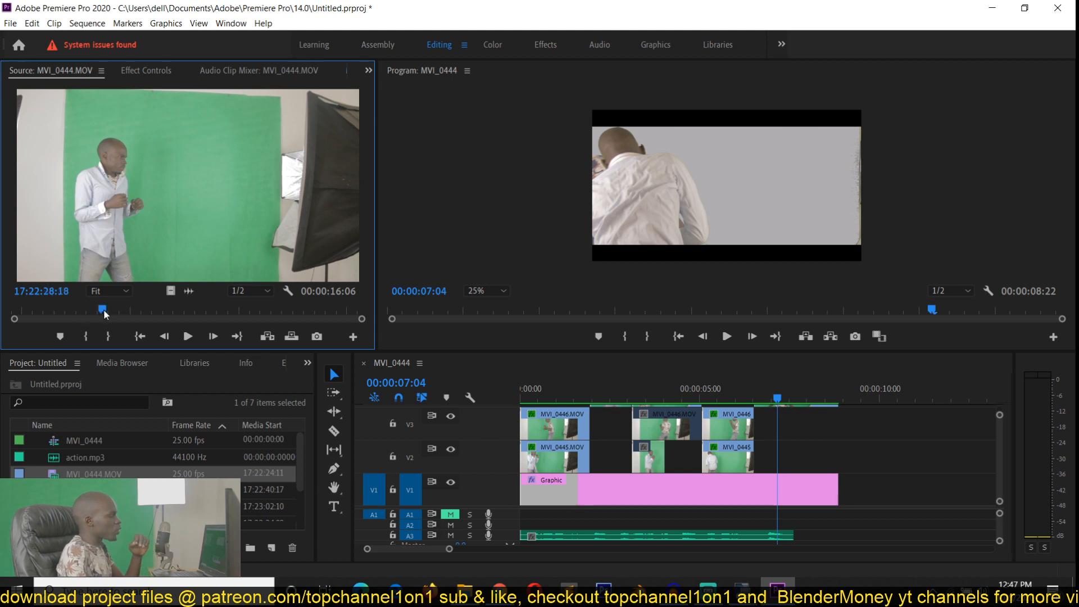
pyautogui.click(187, 337)
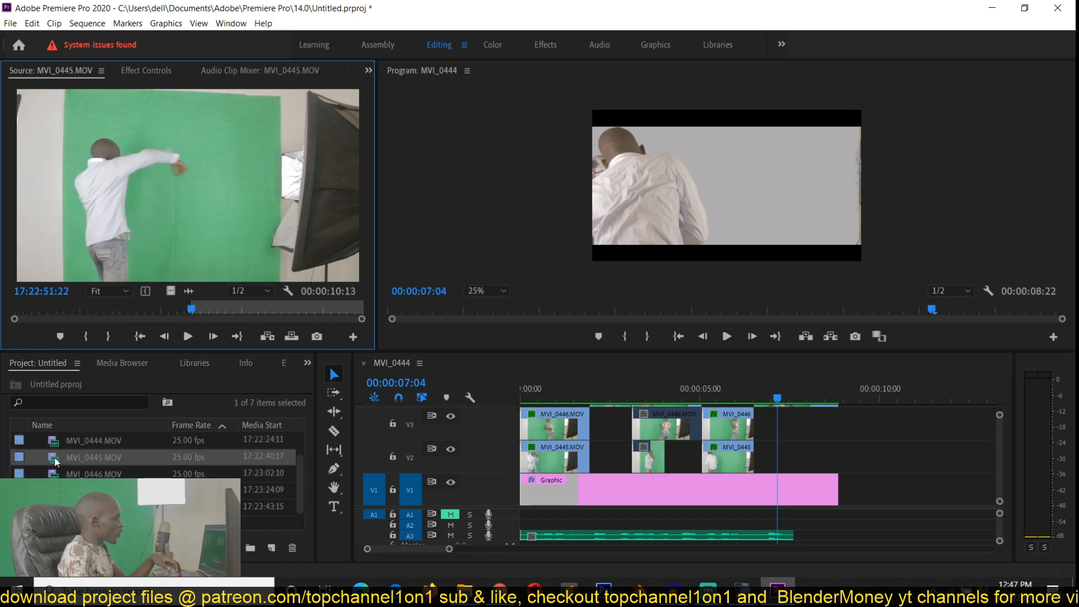
pyautogui.doubleClick(92, 474)
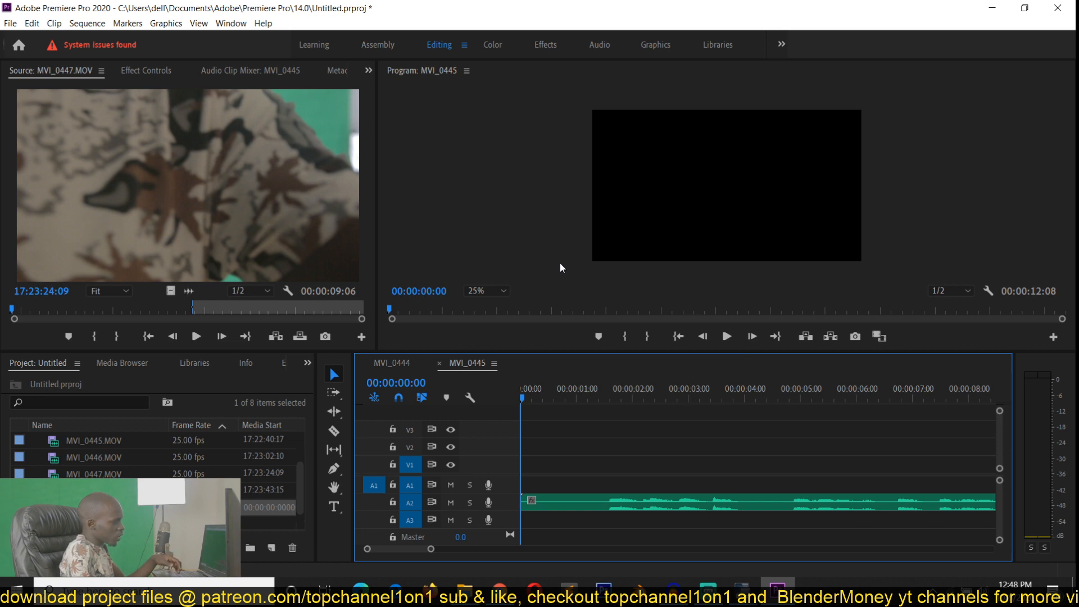
# Step: Place MVI_0445.MOV on V1 about two seconds into the MVI_0445 sequence, above action.mp3
pyautogui.click(818, 388)
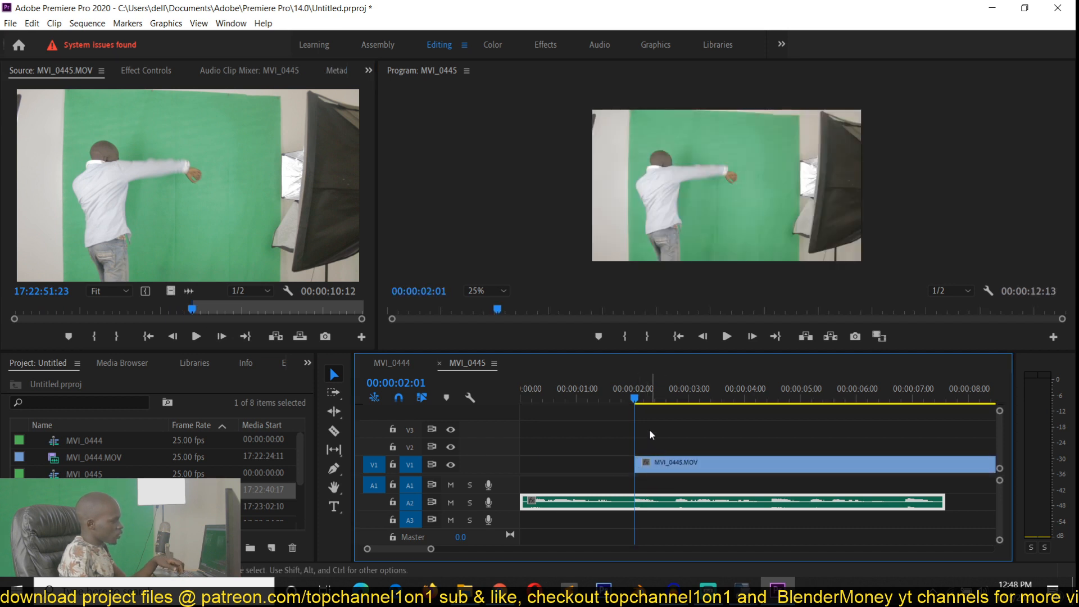
# Step: Load and skim the MVI_0446.MOV take, then bring up the clip's effect settings
pyautogui.click(726, 337)
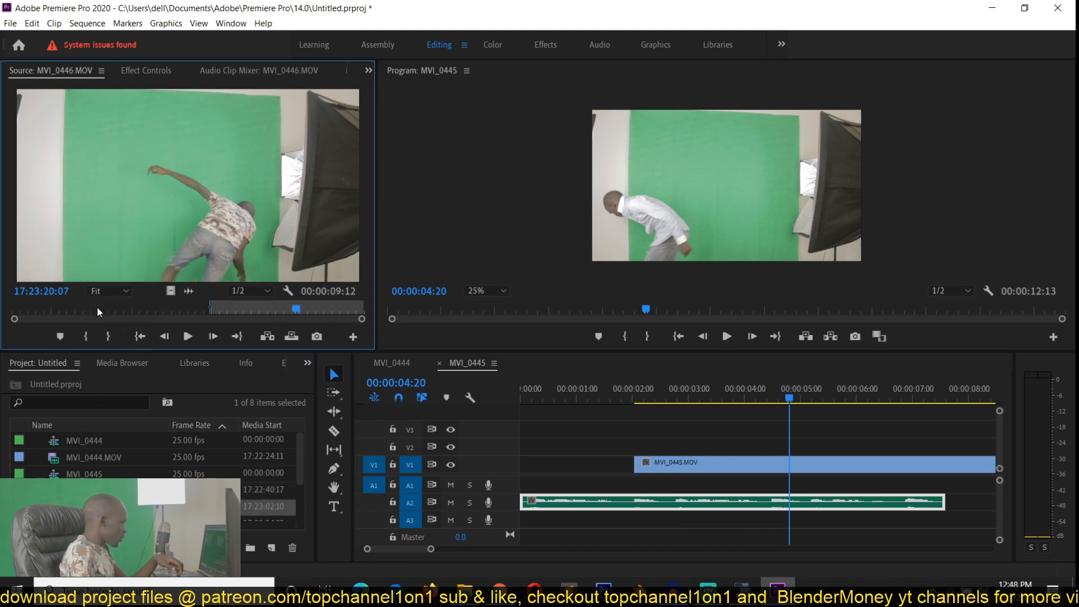
pyautogui.moveTo(296, 310); pyautogui.dragTo(168, 310)
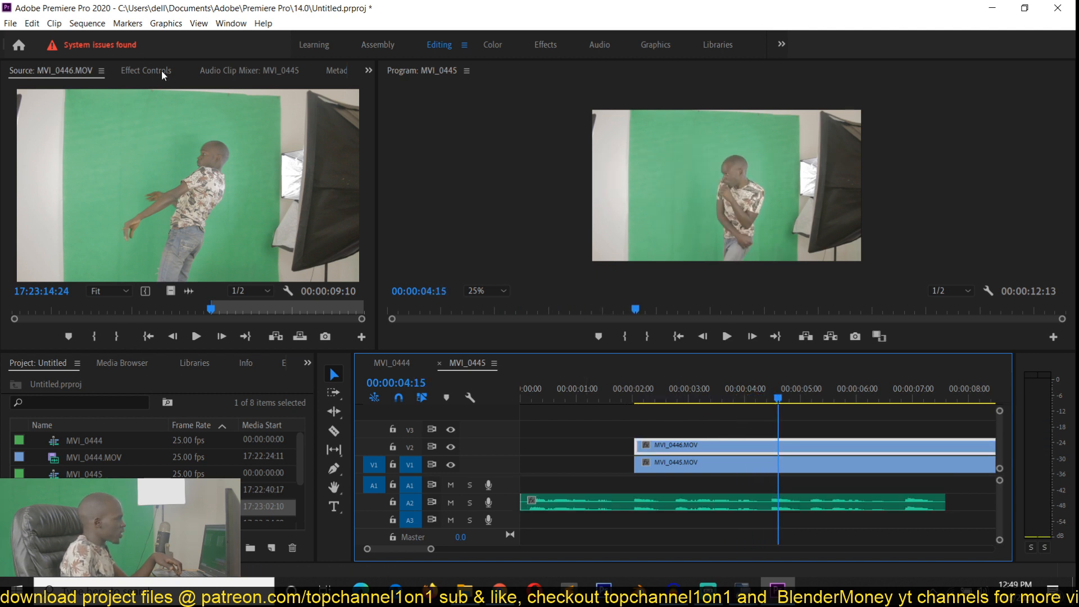
pyautogui.click(145, 70)
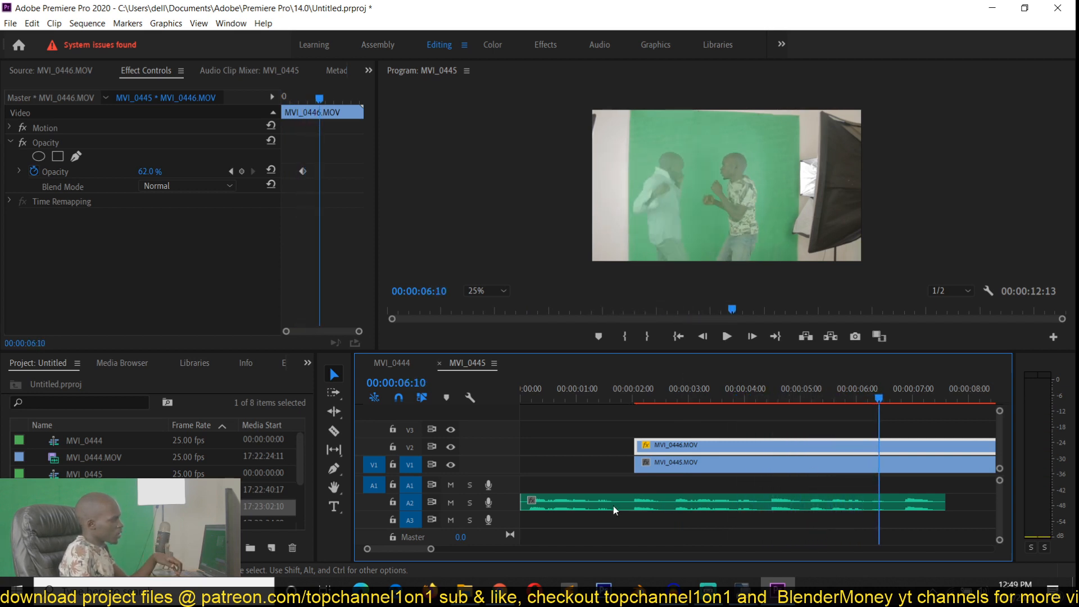
# Step: Mute the guide audio track and move playback back to an earlier point
pyautogui.click(451, 503)
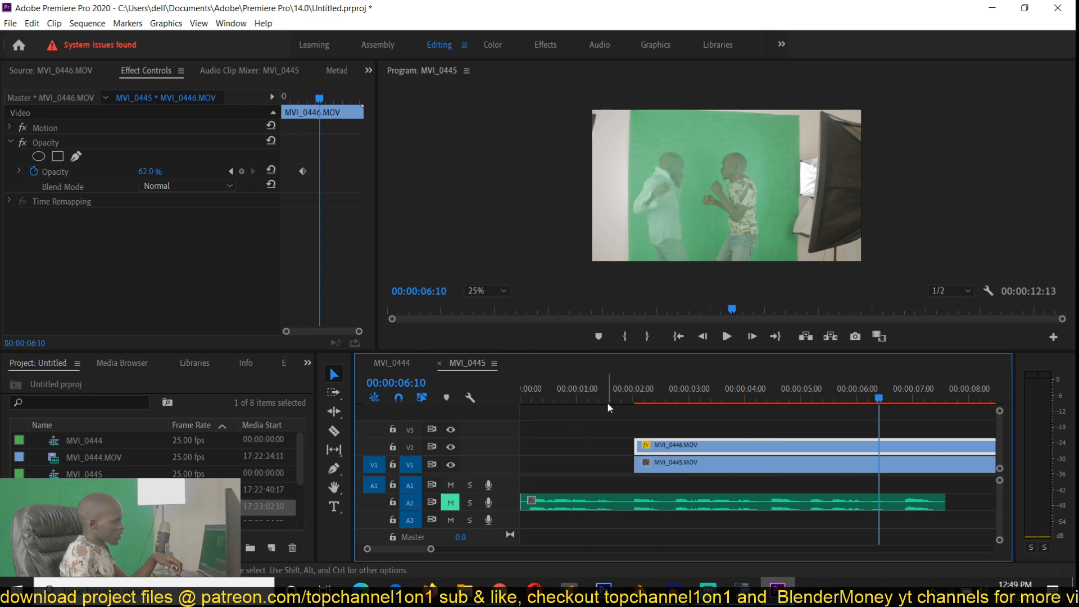
pyautogui.click(727, 337)
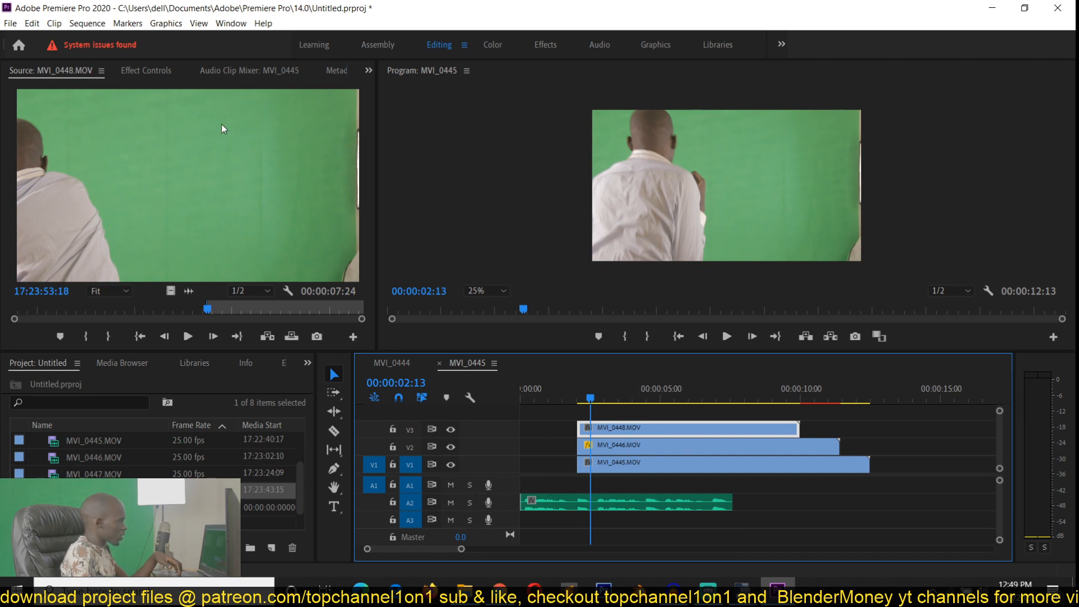
# Step: Play back the three semi-transparent stacked takes, then select the action.mp3 guide clip
pyautogui.click(146, 70)
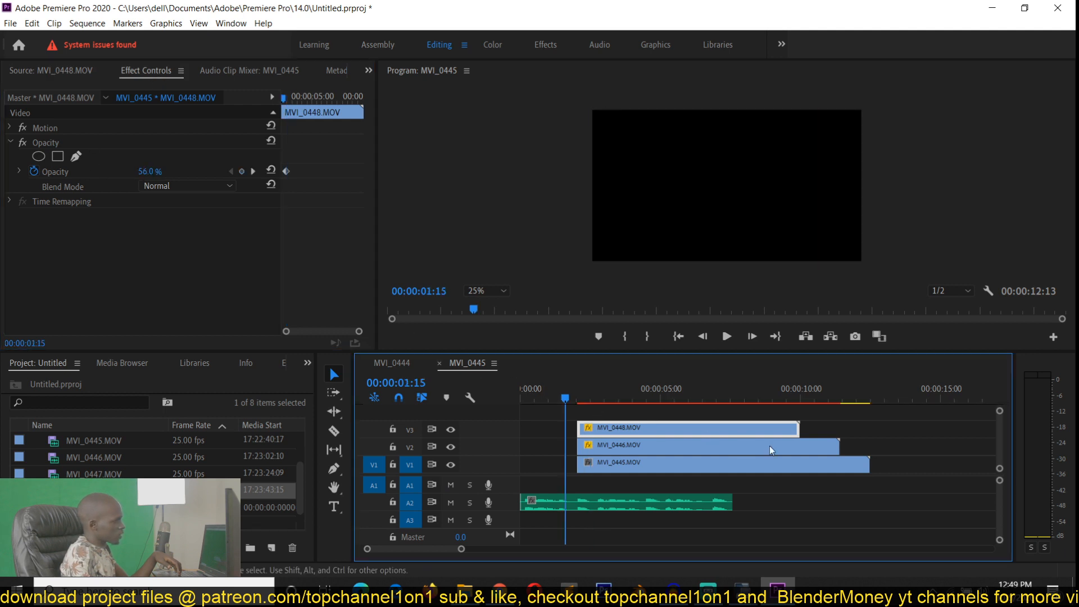
pyautogui.click(727, 337)
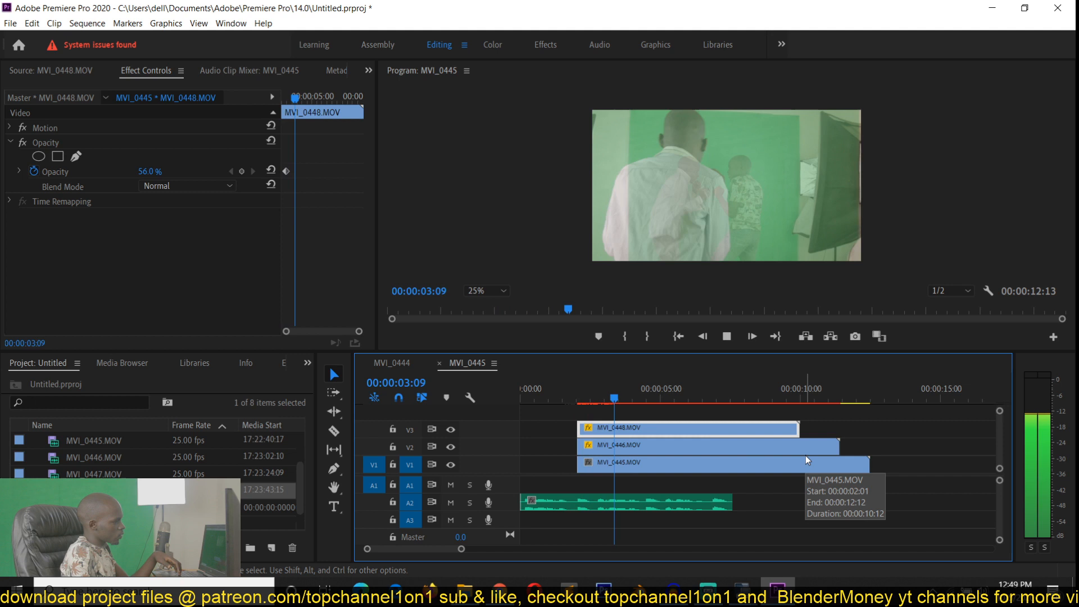
pyautogui.click(726, 336)
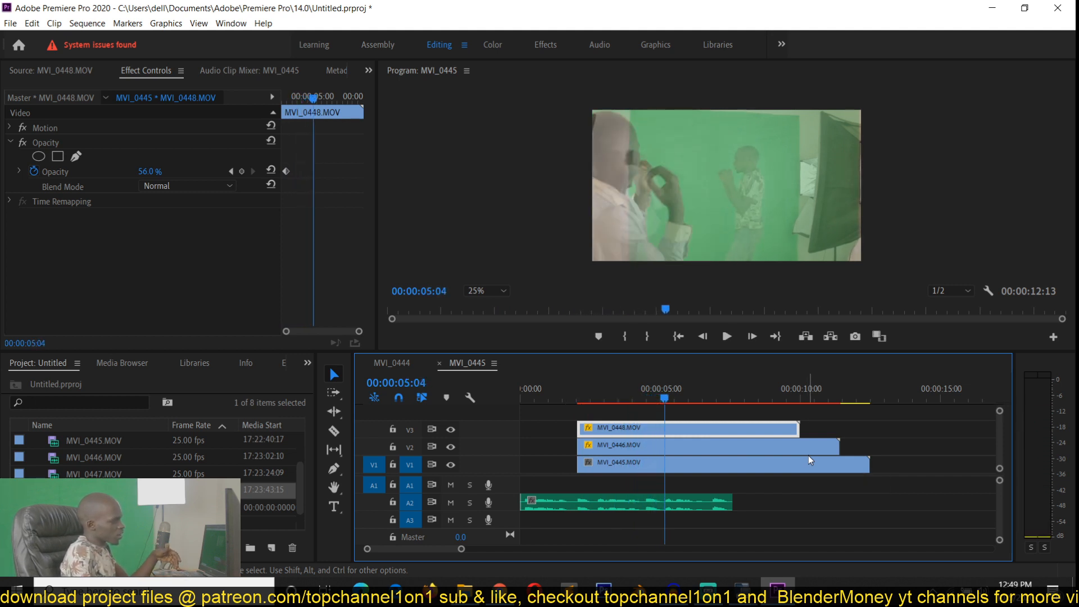
pyautogui.moveTo(810, 460)
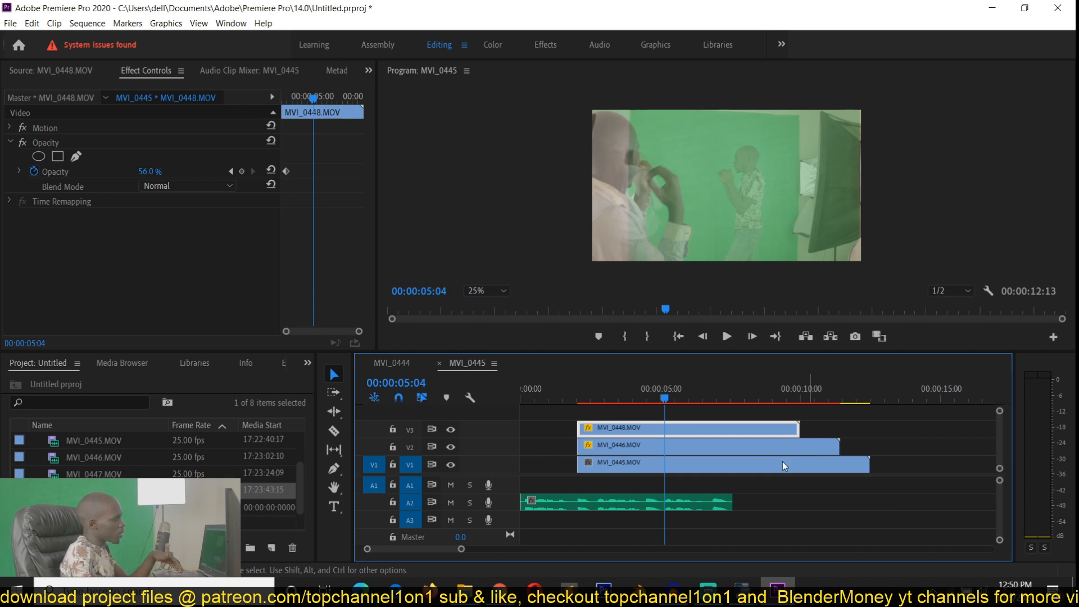
pyautogui.click(625, 501)
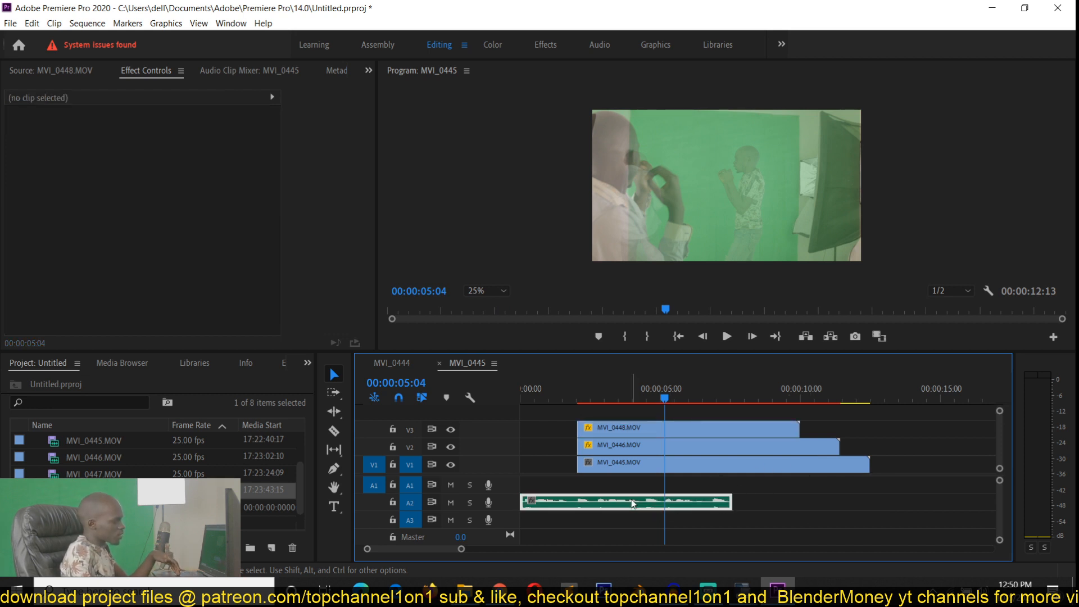
pyautogui.click(626, 502)
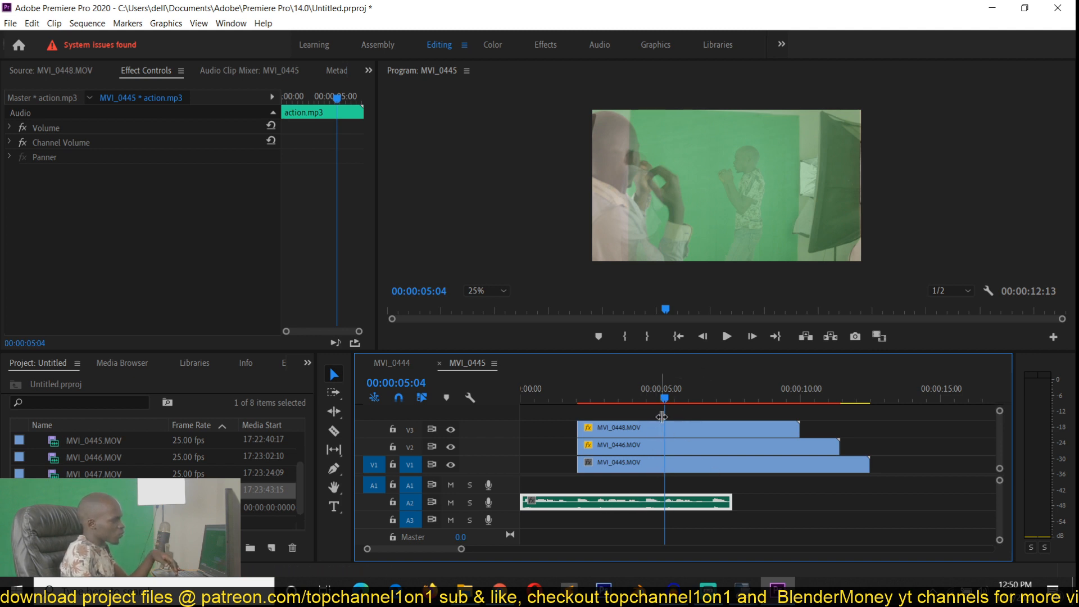
pyautogui.moveTo(735, 443)
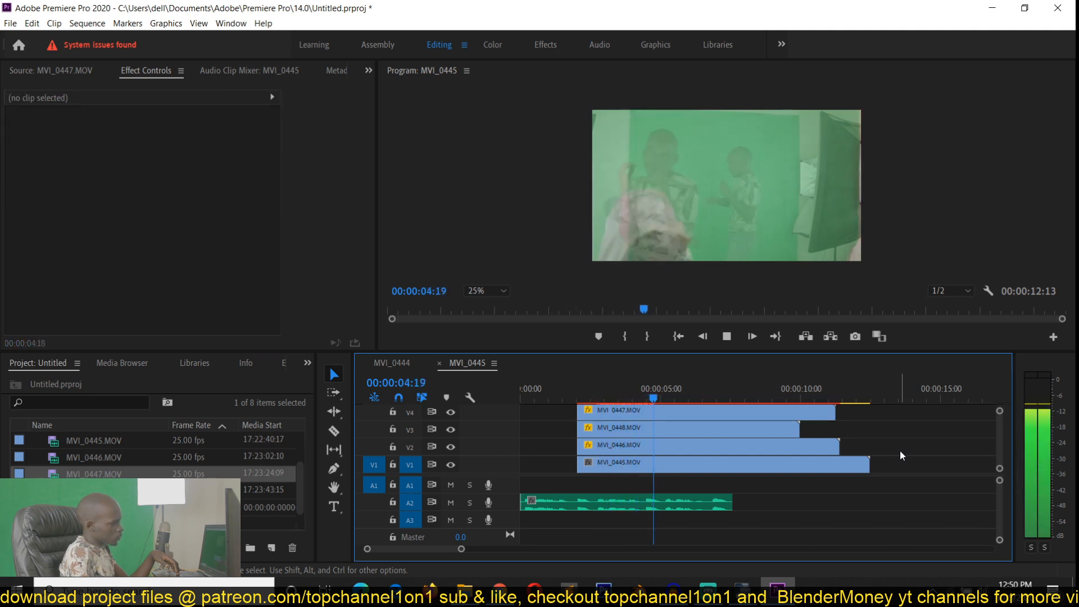
# Step: Pause and resume the four-take stacked preview, then save with Ctrl+S
pyautogui.click(726, 337)
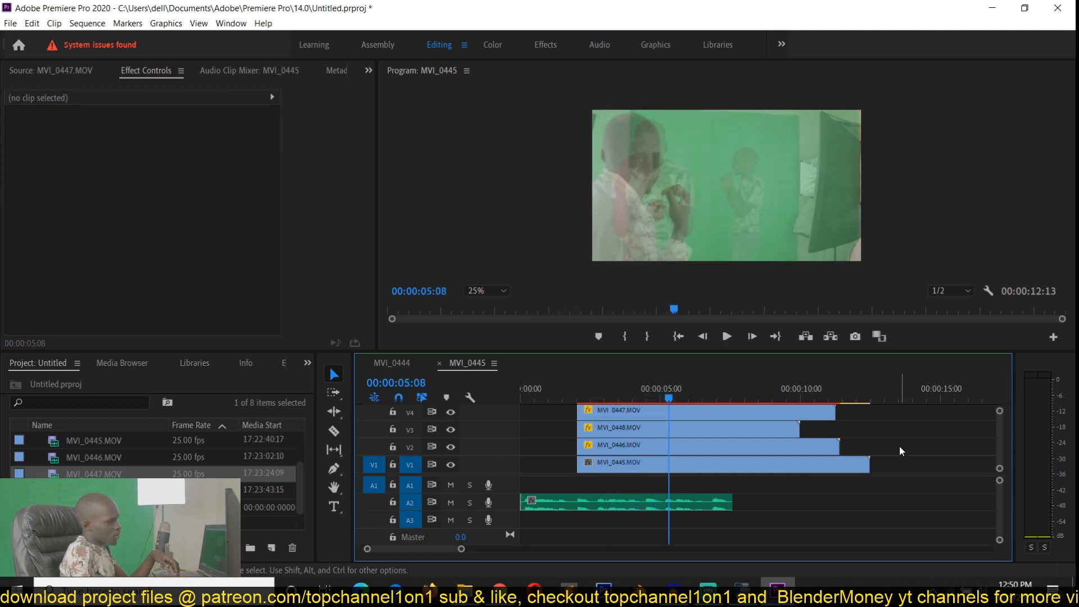
pyautogui.click(727, 336)
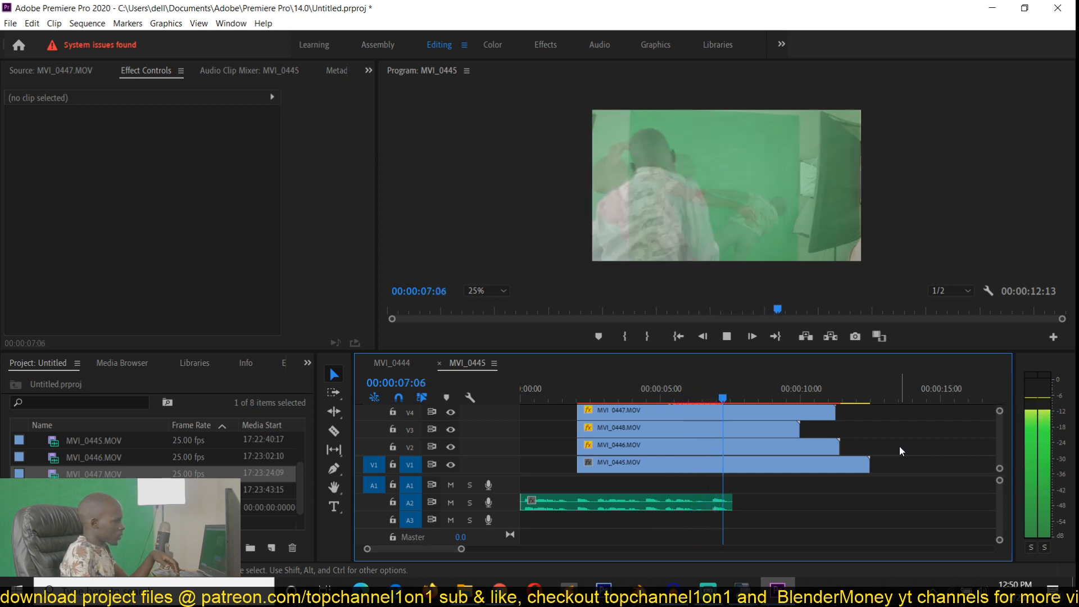
pyautogui.press('ctrl+s')
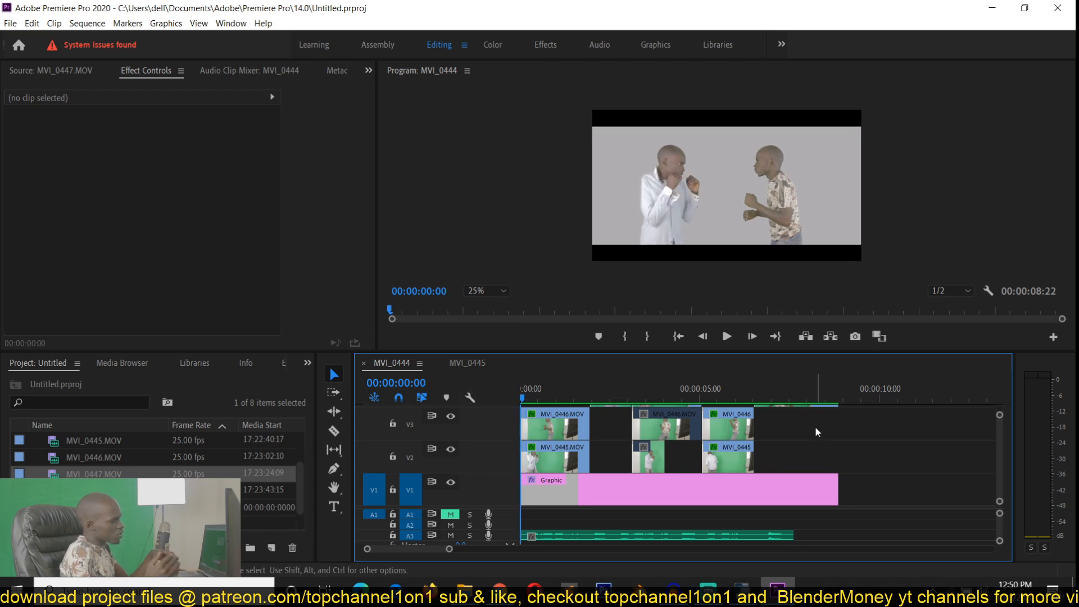
# Step: Preview the original keyed MVI_0444 sequence and save the Untitled project
pyautogui.click(726, 337)
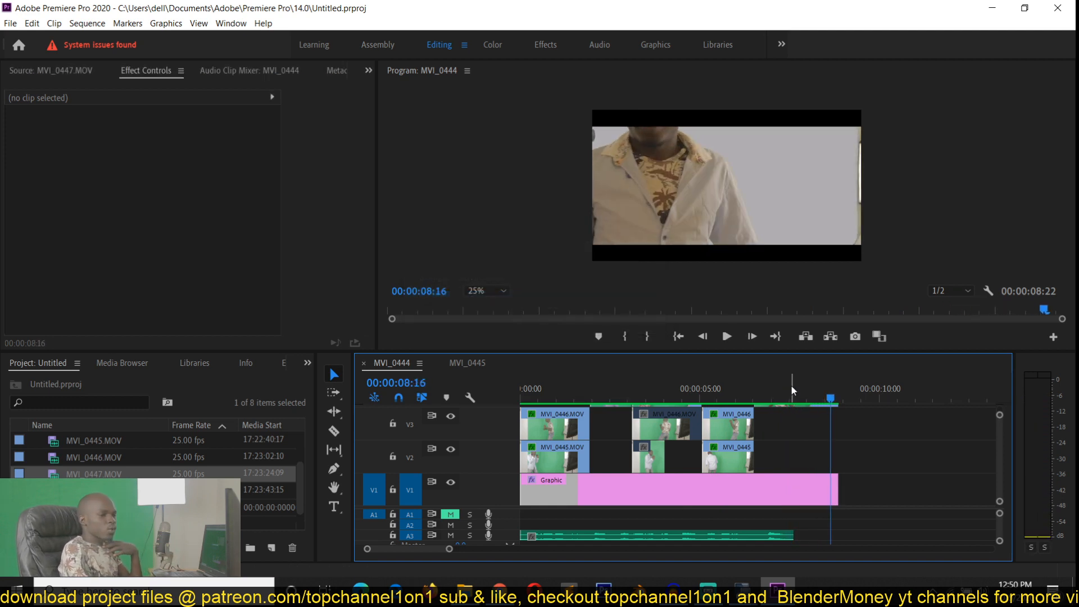
pyautogui.moveTo(653, 431)
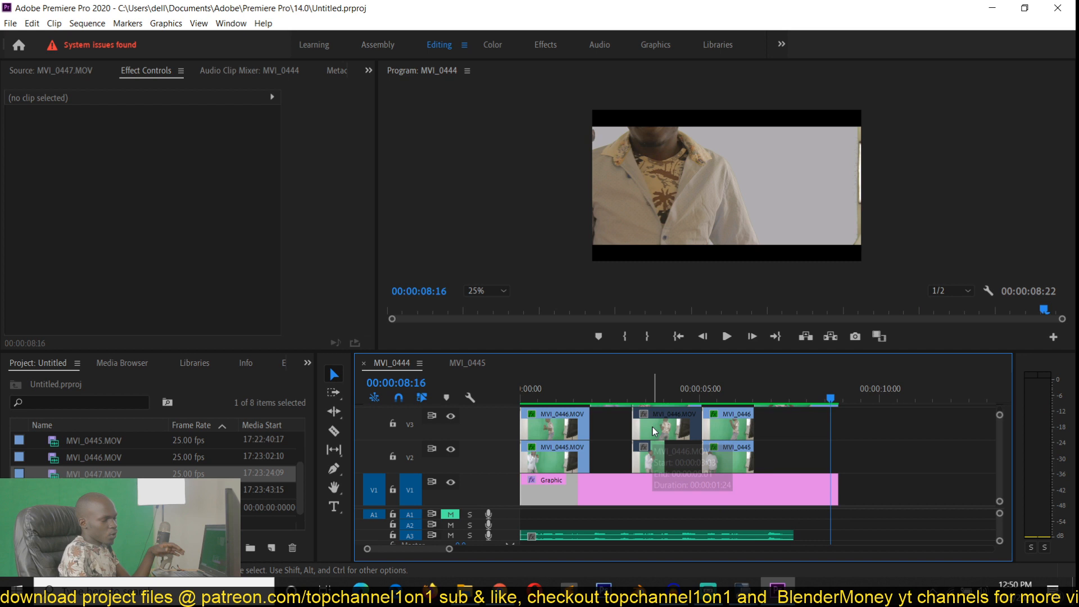
pyautogui.press('ctrl+s')
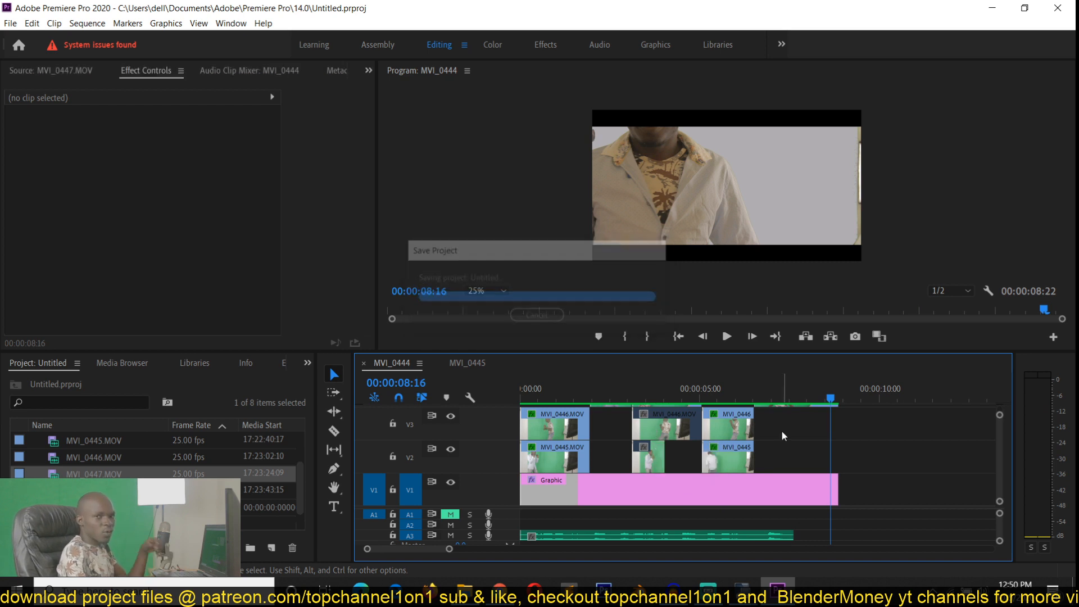